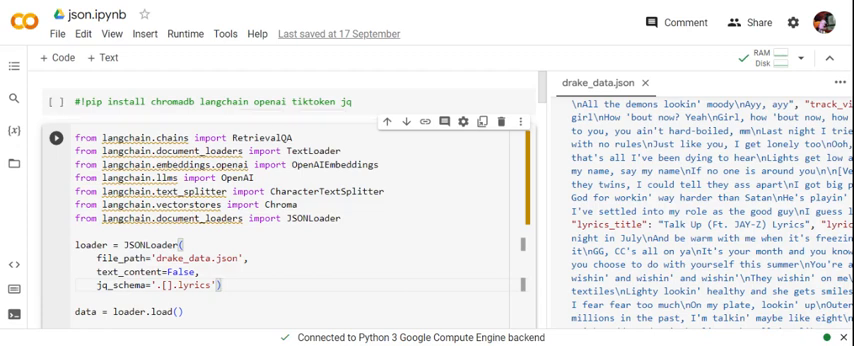
scroll(down, 3)
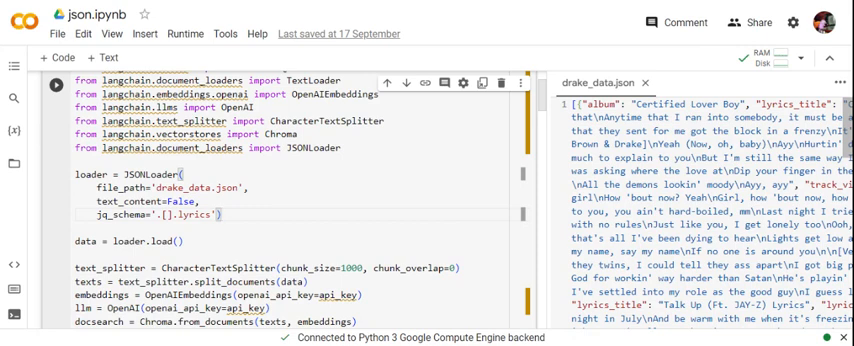
scroll(down, 3)
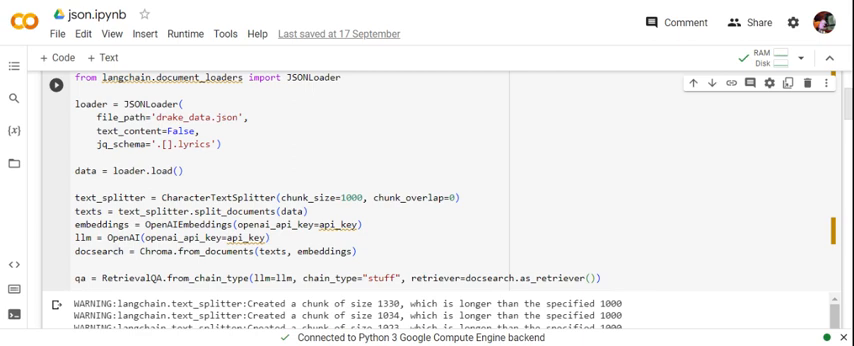
scroll(down, 3)
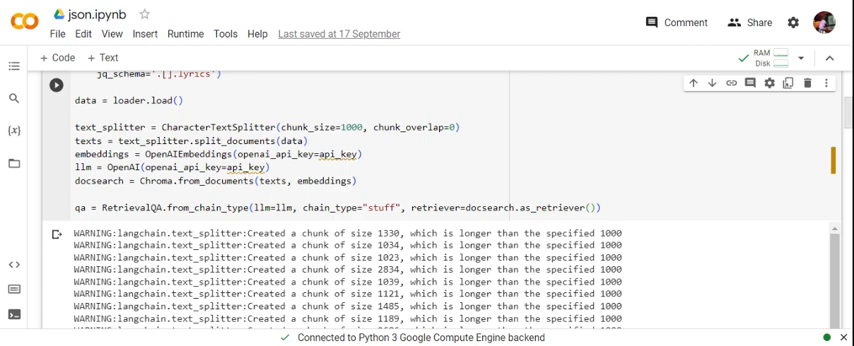
scroll(down, 3)
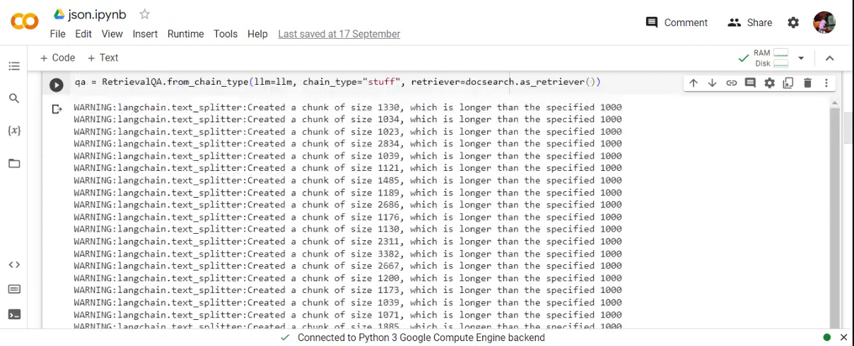